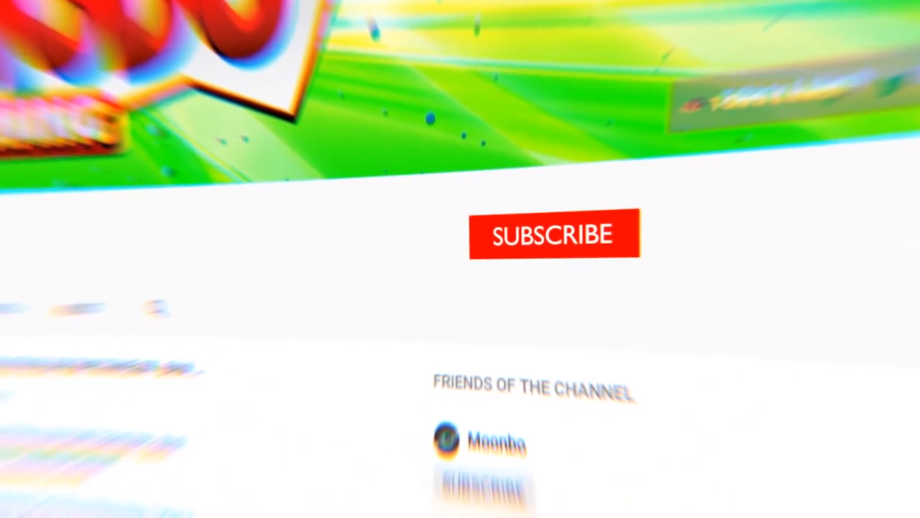
# Step: Fast-travel from the map to the small island's marker, landing the aircraft beside the runway
pyautogui.click(554, 233)
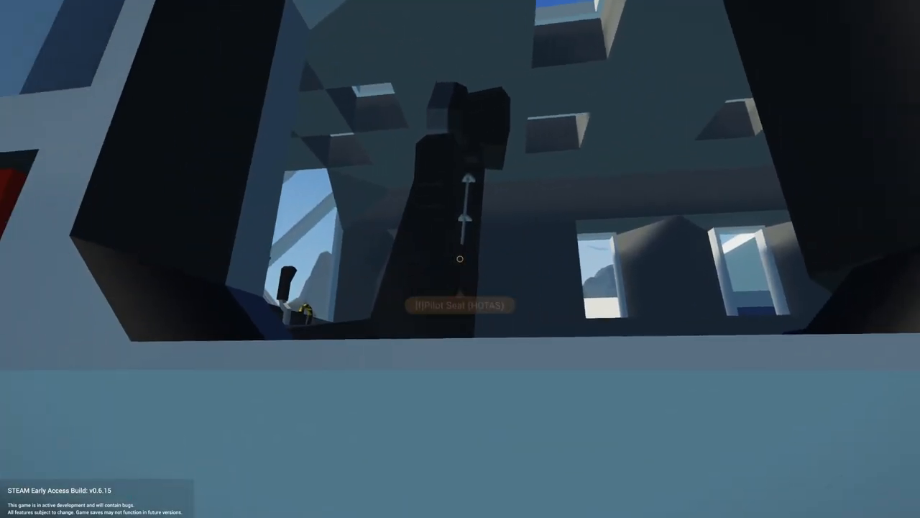
pyautogui.click(458, 304)
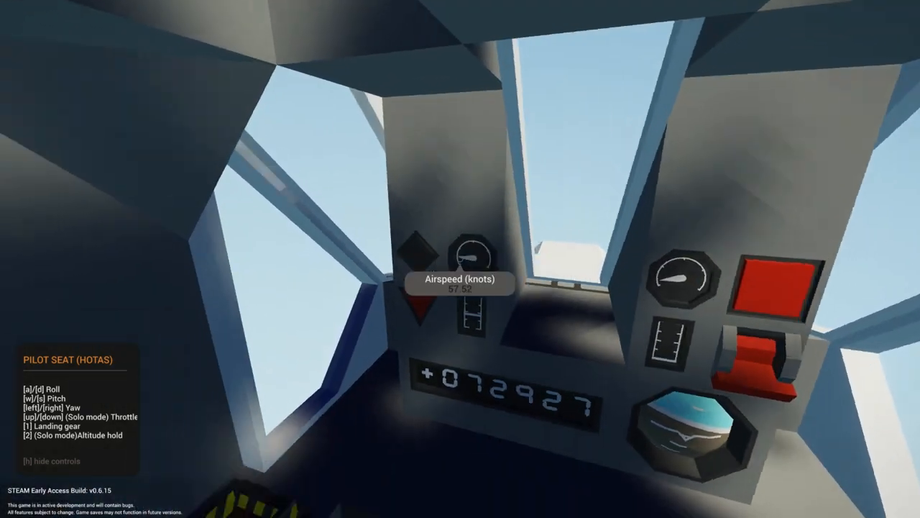
pyautogui.moveTo(460, 259)
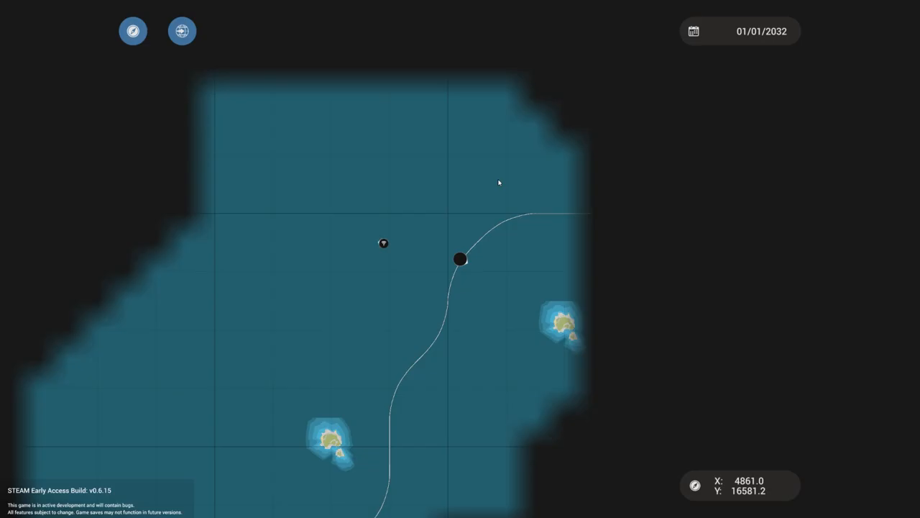
pyautogui.scroll(-3)
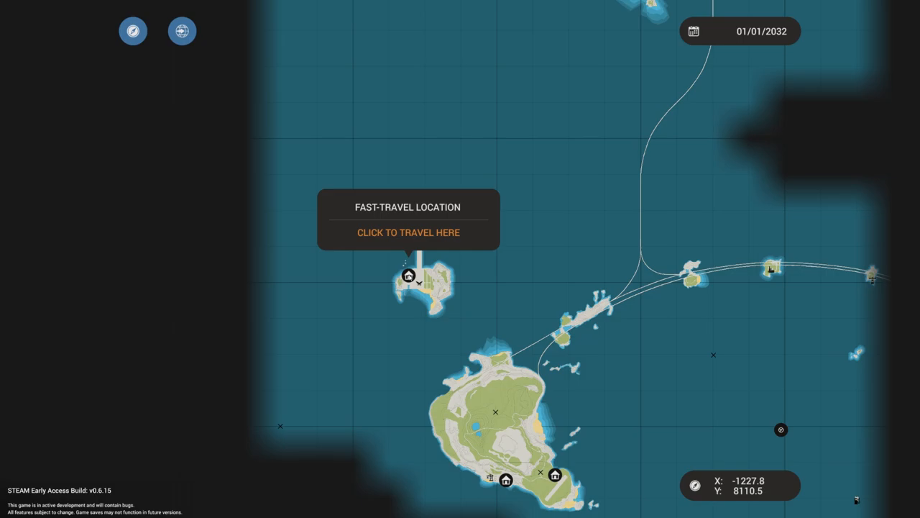
pyautogui.click(408, 233)
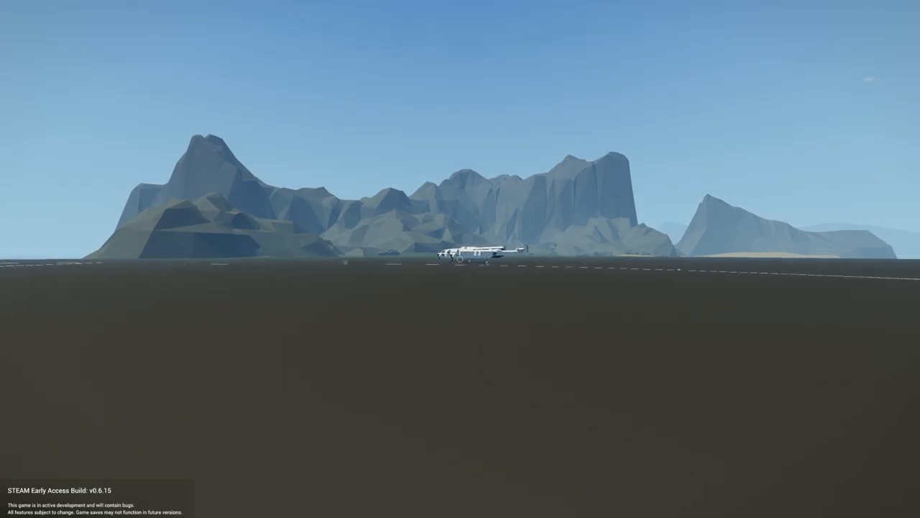